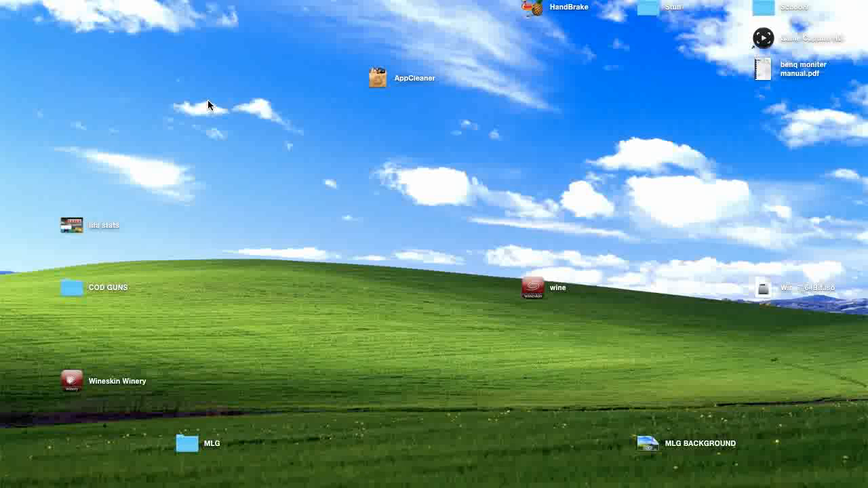
{"action": "mouse_move", "coordinate": [201, 114]}
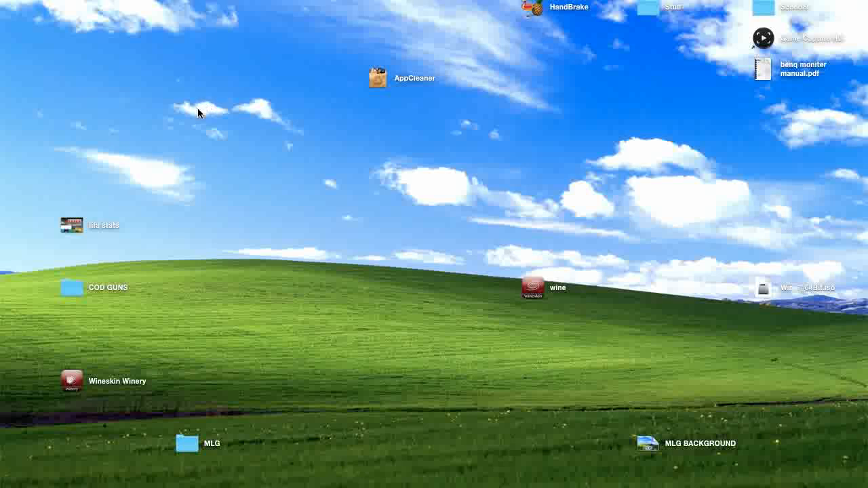
{"action": "mouse_move", "coordinate": [455, 57]}
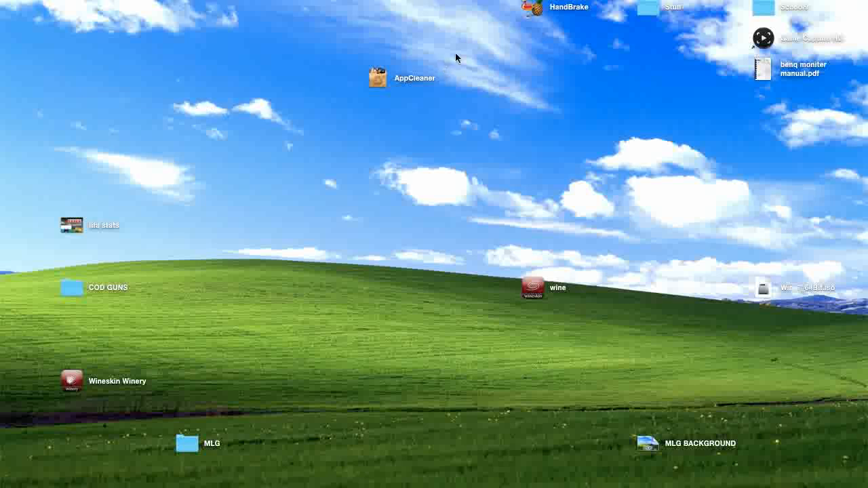
- Move the AppCleaner icon a little higher on the desktop
{"action": "left_click_drag", "start_coordinate": [377, 77], "coordinate": [377, 12]}
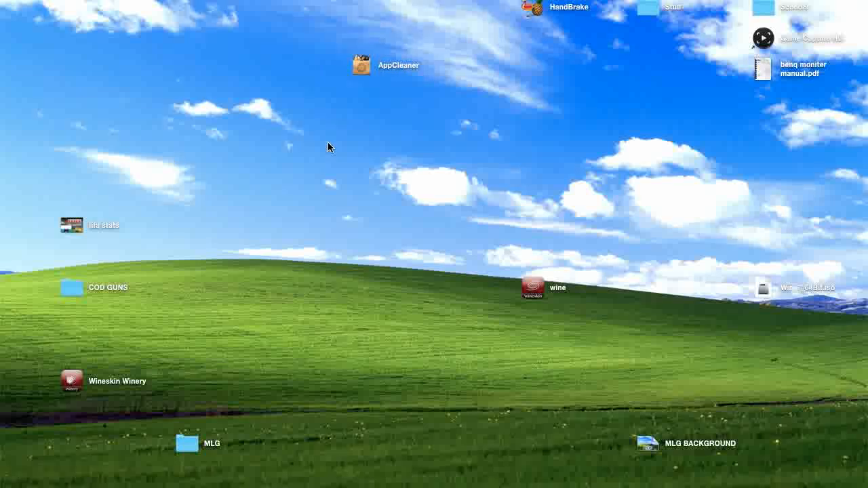
{"action": "mouse_move", "coordinate": [348, 170]}
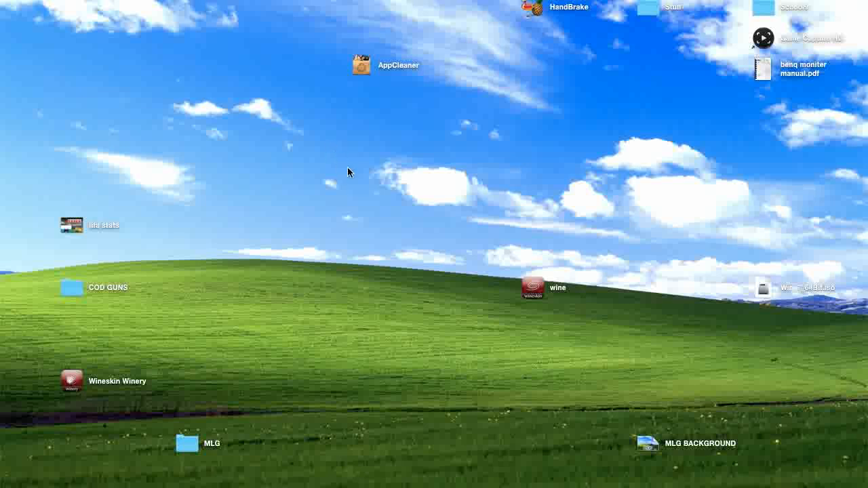
{"action": "mouse_move", "coordinate": [353, 84]}
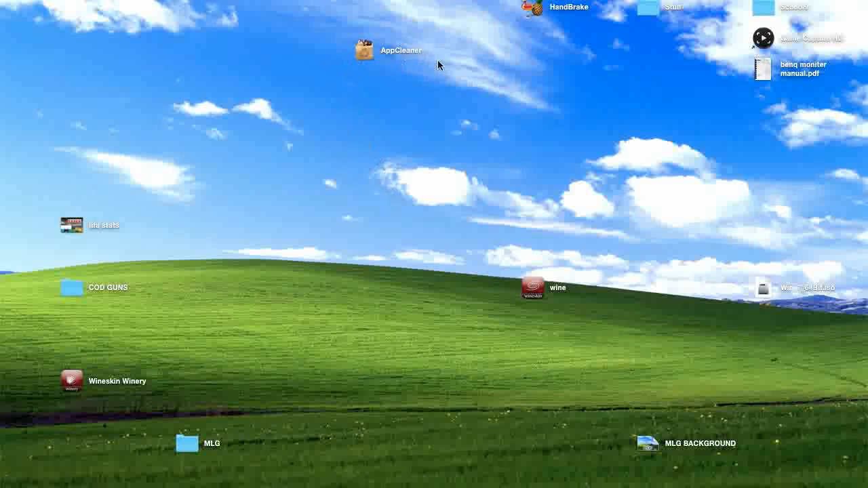
{"action": "mouse_move", "coordinate": [326, 138]}
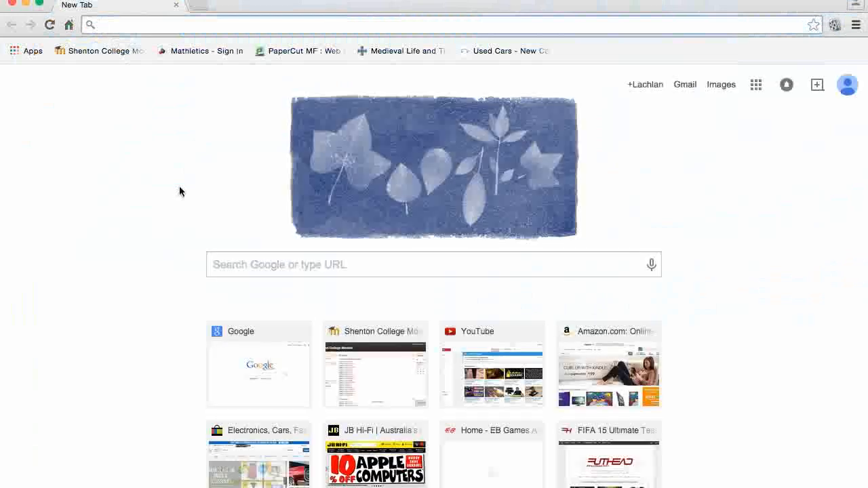
- Run a Google search for 'app cleaner'
{"action": "type", "text": "app cleaner"}
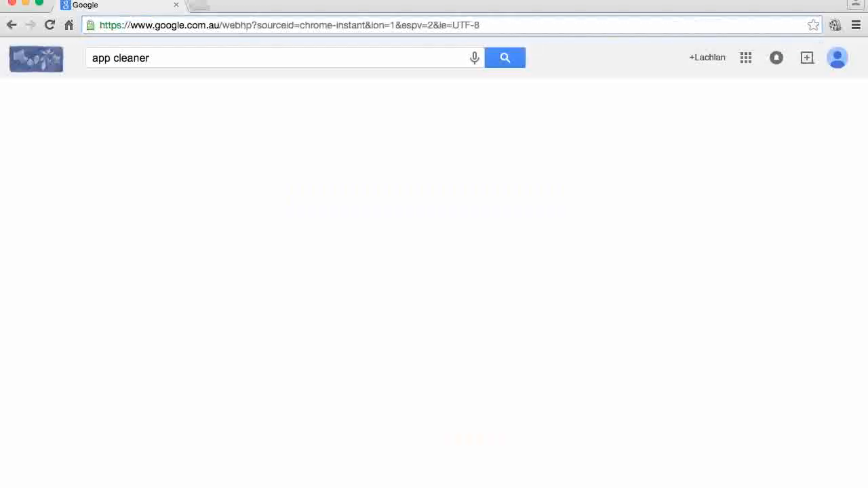
{"action": "left_click", "coordinate": [505, 57]}
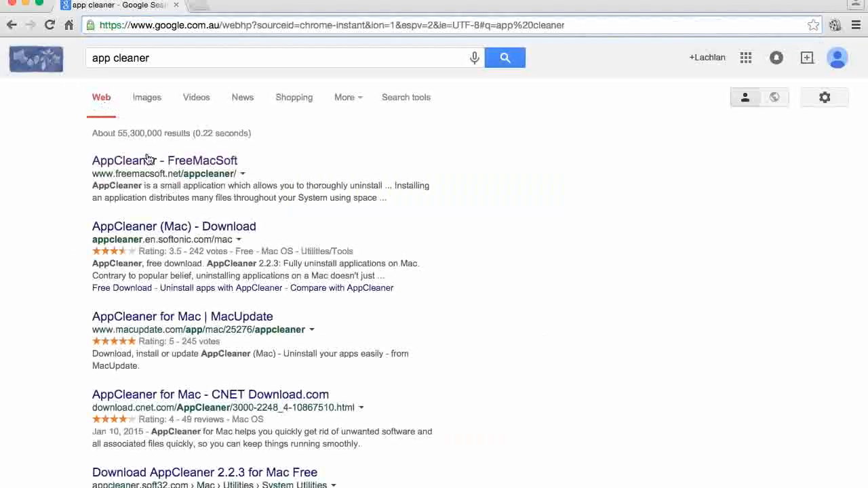
- Go to the FreeMacSoft AppCleaner page and scroll to its Downloads section
{"action": "left_click", "coordinate": [165, 160]}
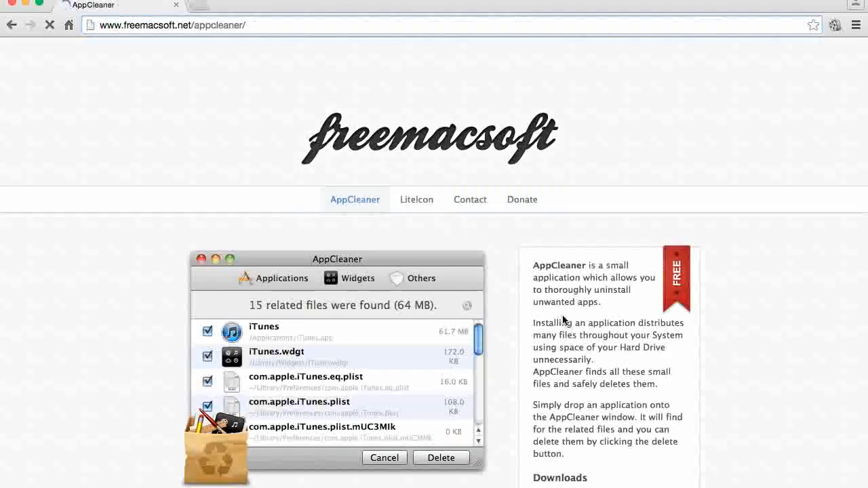
{"action": "scroll", "scroll_direction": "down", "scroll_amount": 3}
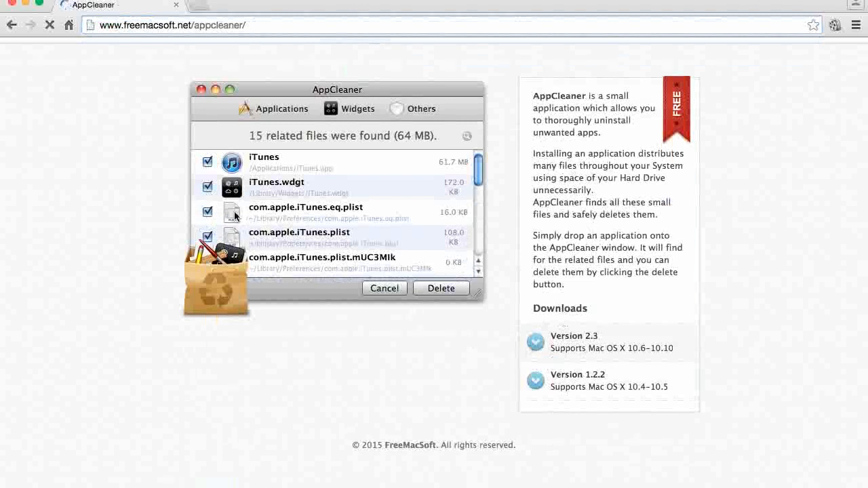
{"action": "mouse_move", "coordinate": [468, 236]}
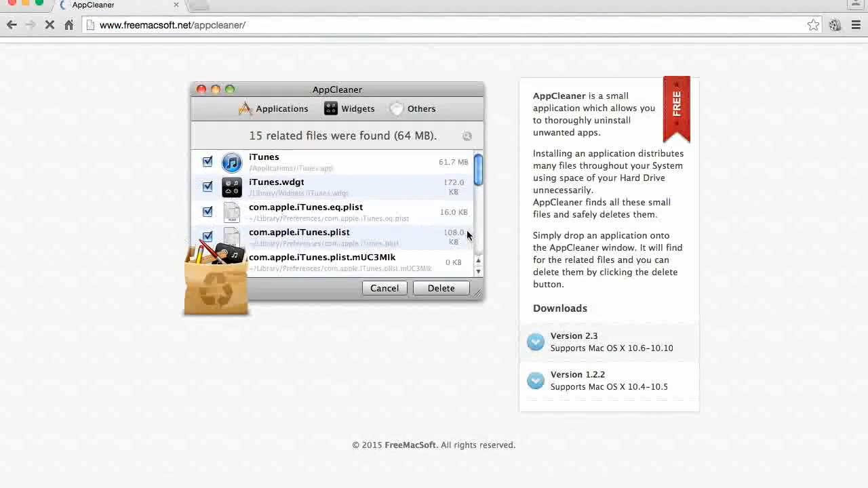
{"action": "mouse_move", "coordinate": [461, 233]}
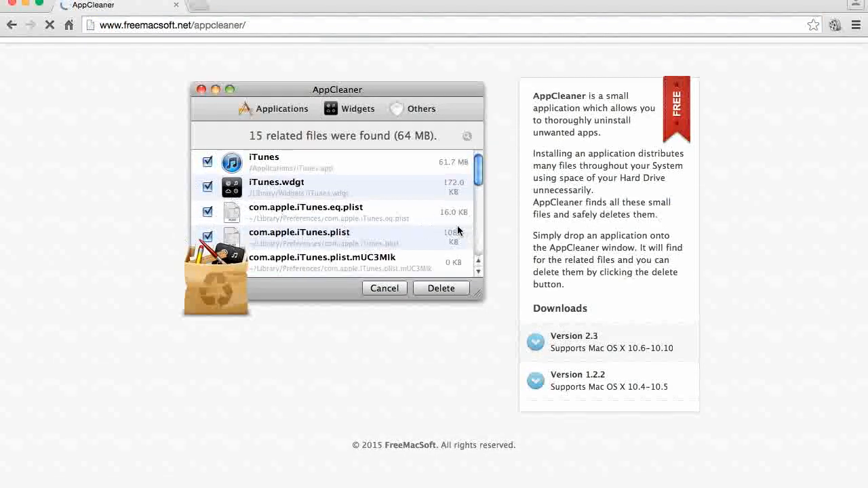
{"action": "mouse_move", "coordinate": [264, 228]}
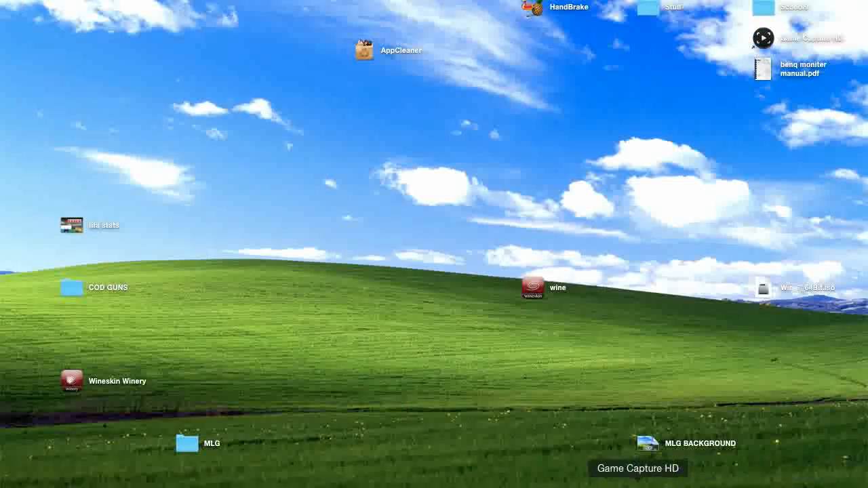
- Launch AppCleaner from the desktop and search for AdwareMedic's related files in Applications
{"action": "left_click", "coordinate": [365, 49]}
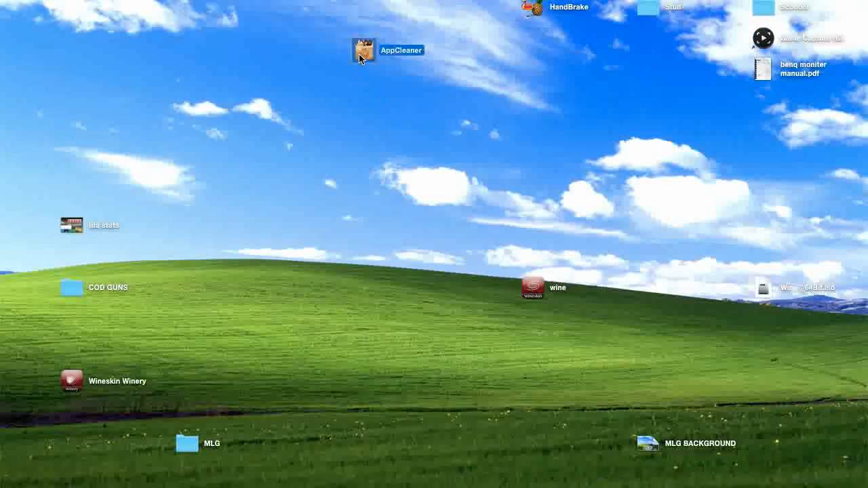
{"action": "double_click", "coordinate": [364, 50]}
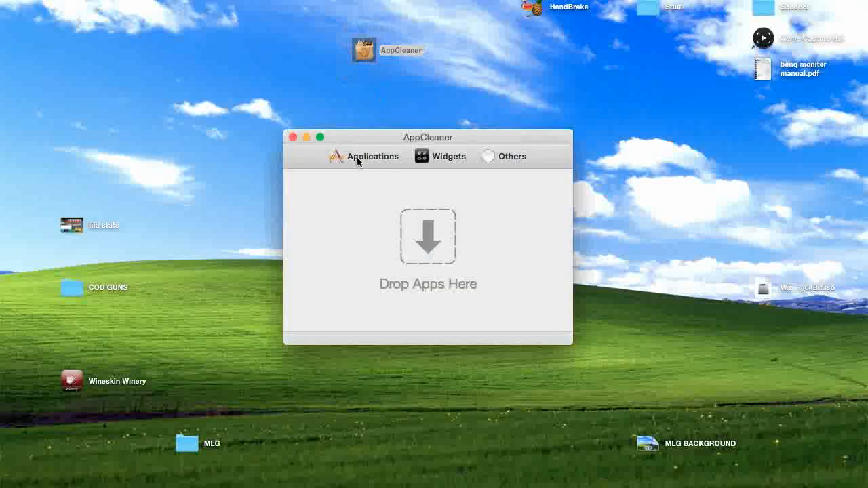
{"action": "left_click", "coordinate": [372, 156]}
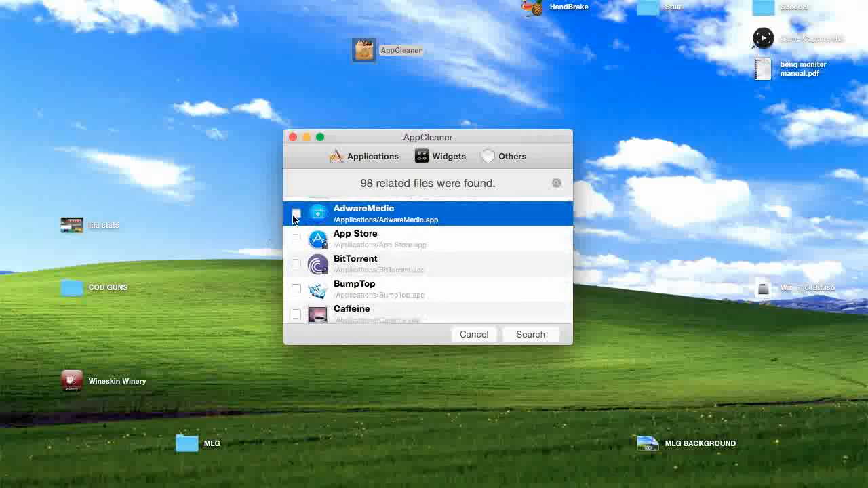
{"action": "left_click", "coordinate": [530, 334]}
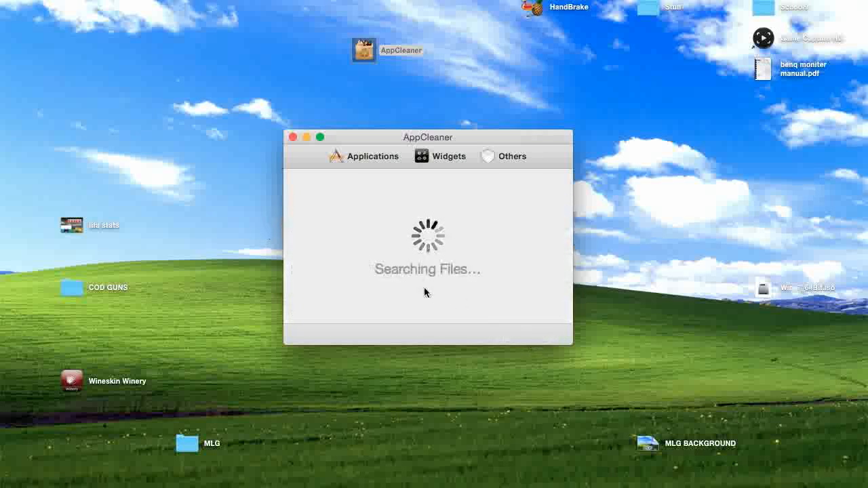
{"action": "mouse_move", "coordinate": [388, 261]}
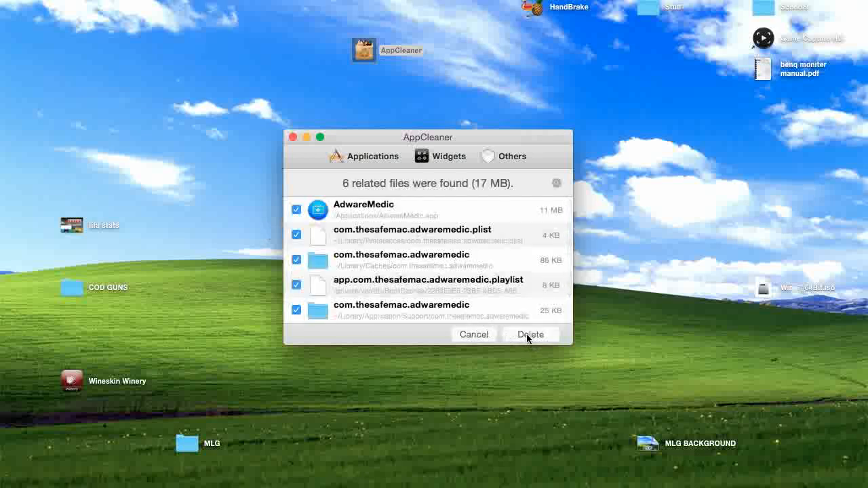
- Delete AdwareMedic together with its six related files
{"action": "left_click", "coordinate": [529, 334]}
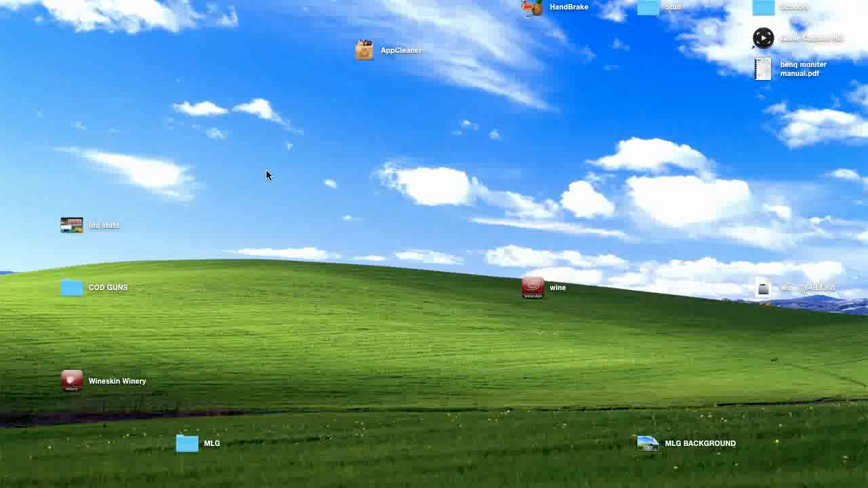
{"action": "mouse_move", "coordinate": [358, 195]}
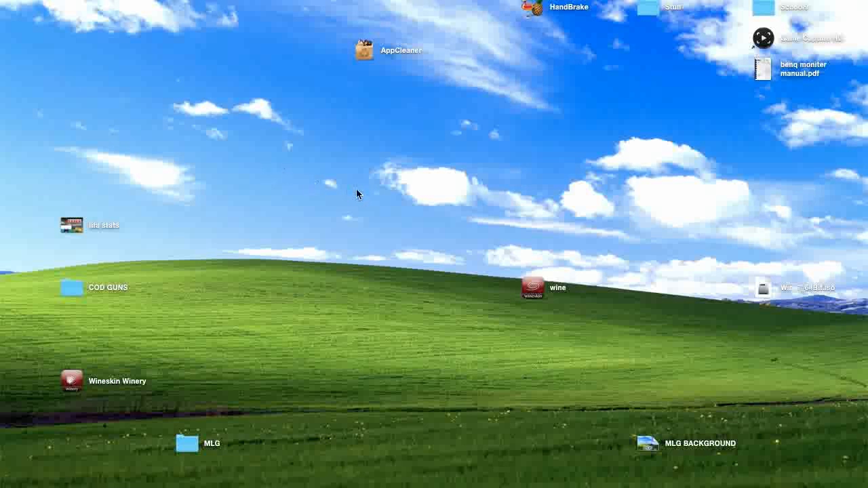
{"action": "mouse_move", "coordinate": [302, 222]}
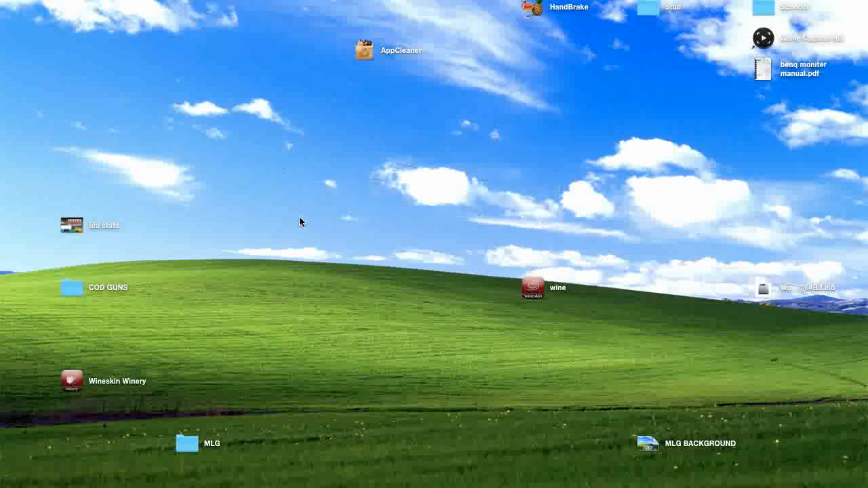
{"action": "mouse_move", "coordinate": [290, 214]}
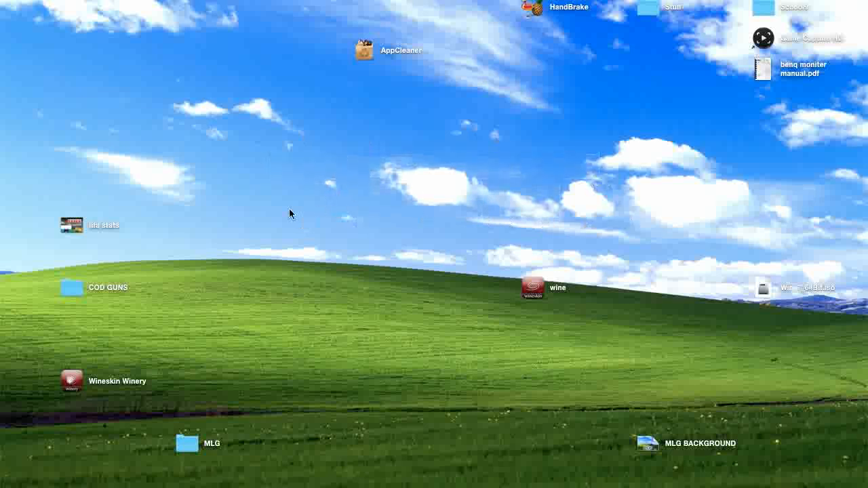